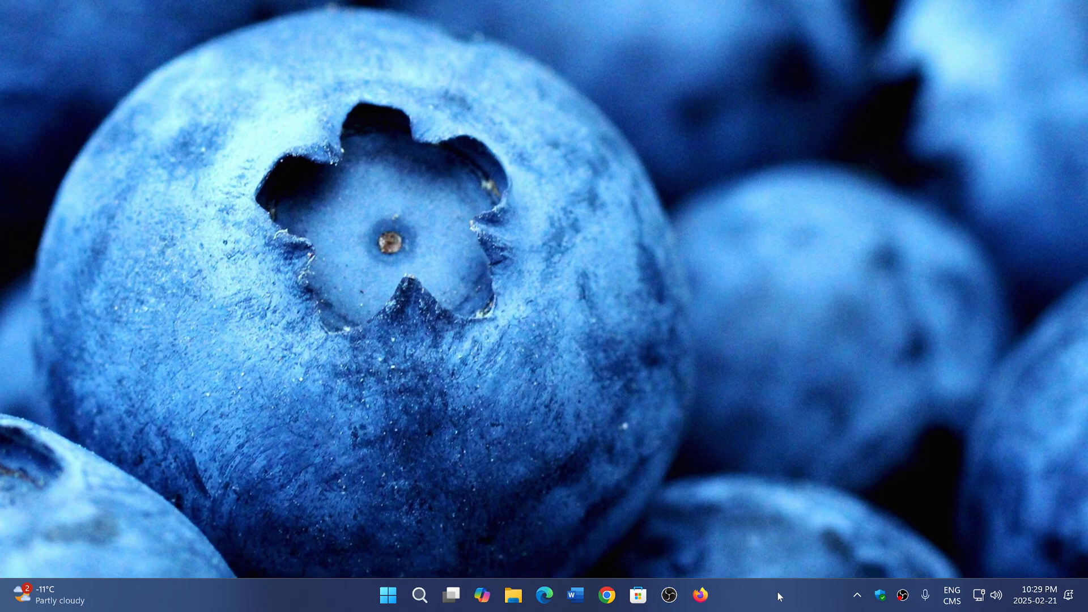
{"action": "mouse_move", "coordinate": [691, 371]}
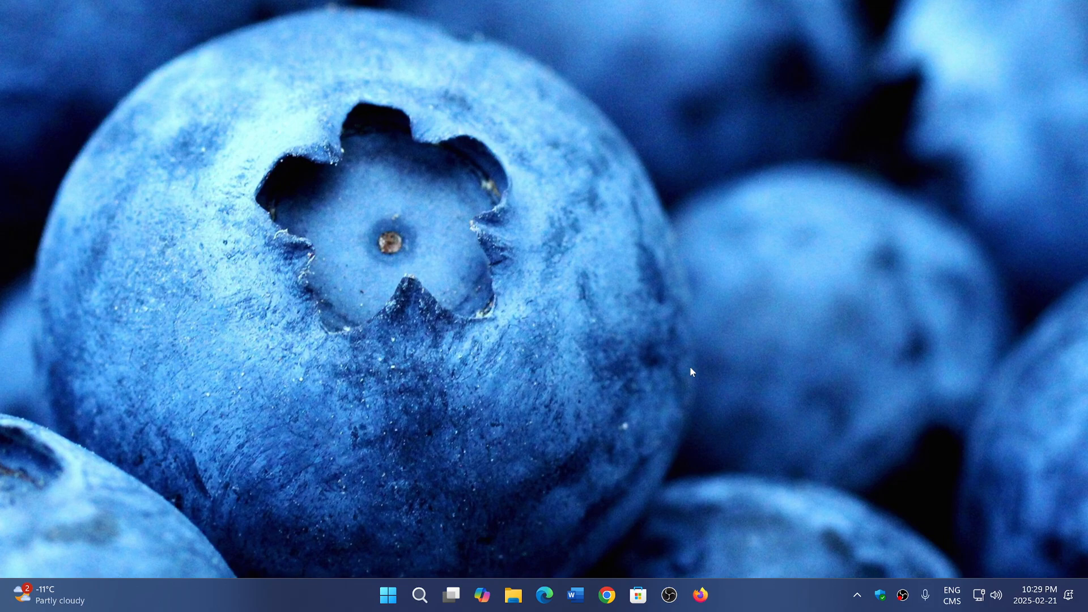
{"action": "mouse_move", "coordinate": [720, 387]}
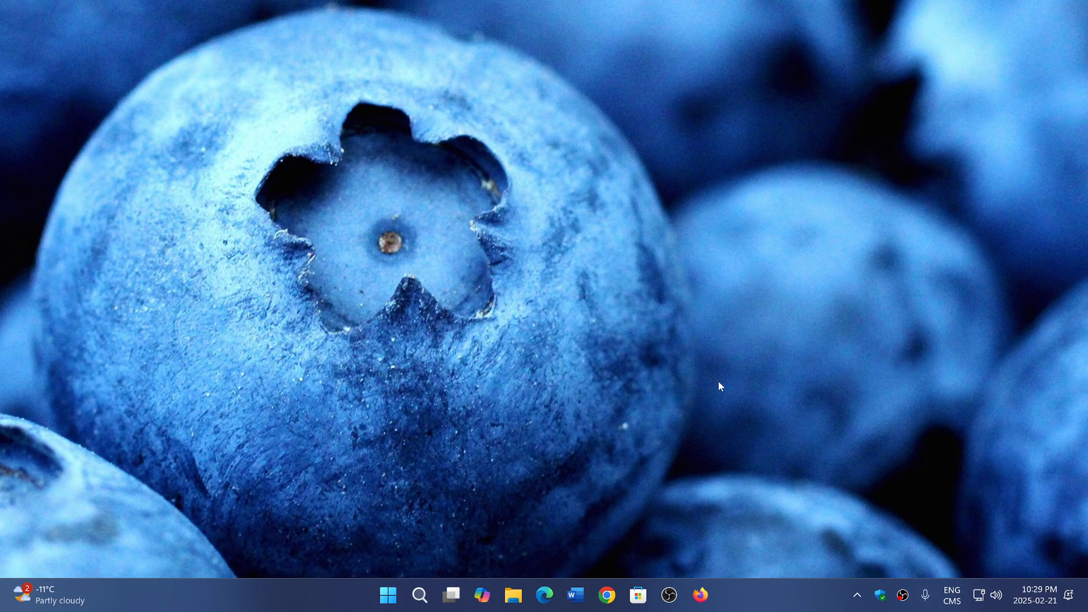
{"action": "mouse_move", "coordinate": [652, 437]}
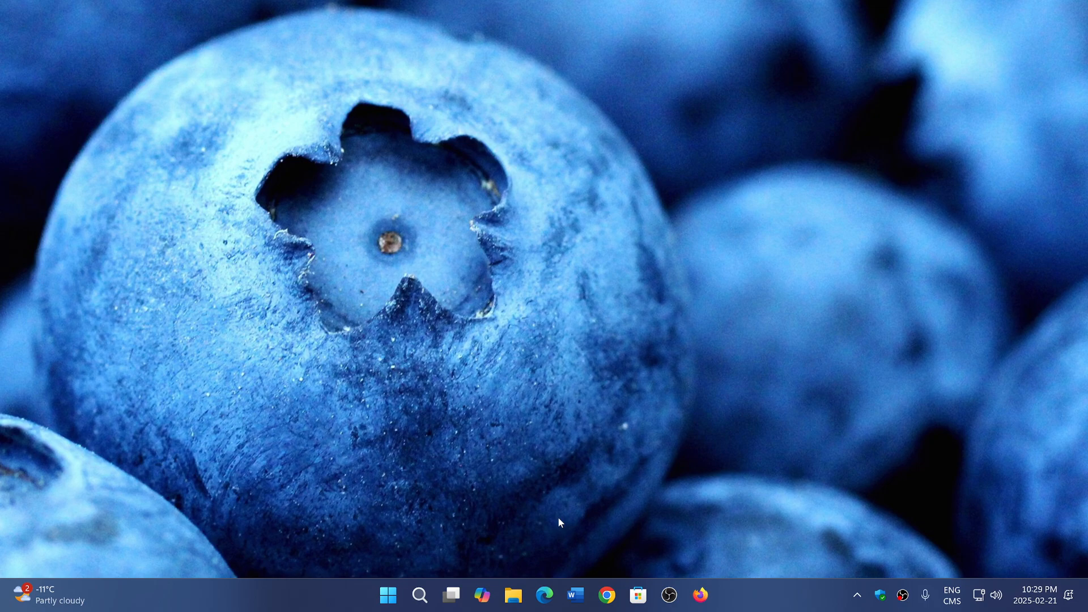
Launch Edge and open the Settings and more menu to reach About Microsoft Edge.
{"action": "left_click", "coordinate": [544, 595]}
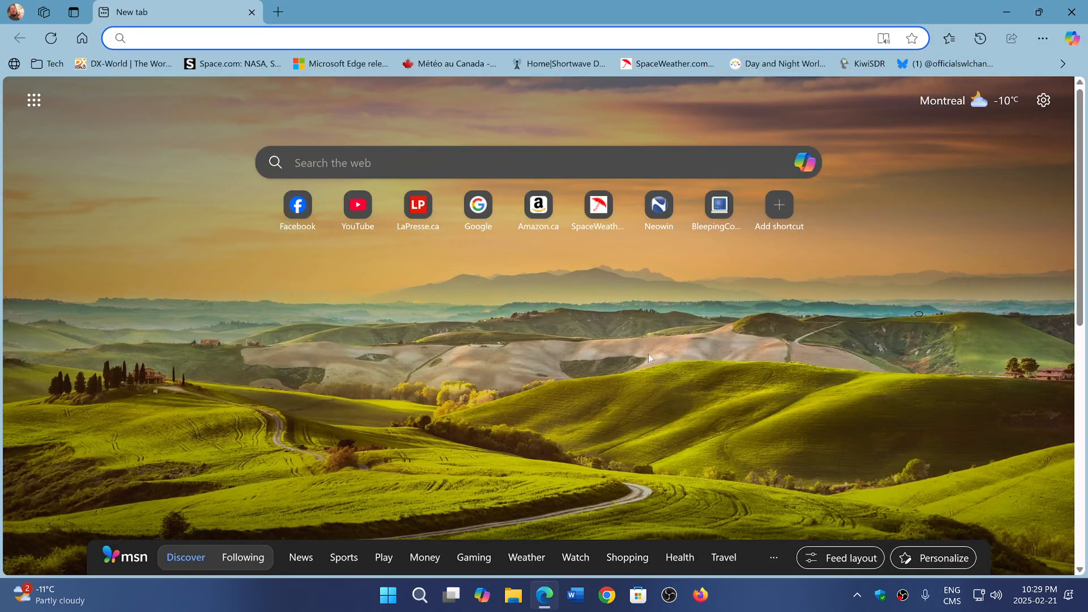
{"action": "mouse_move", "coordinate": [1042, 38]}
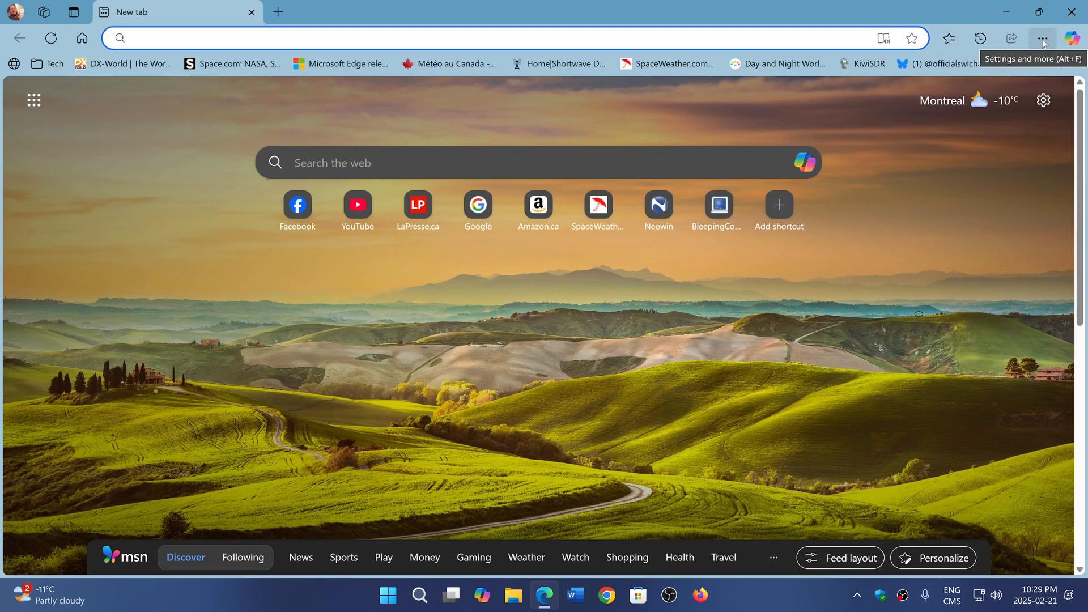
{"action": "left_click", "coordinate": [1041, 38]}
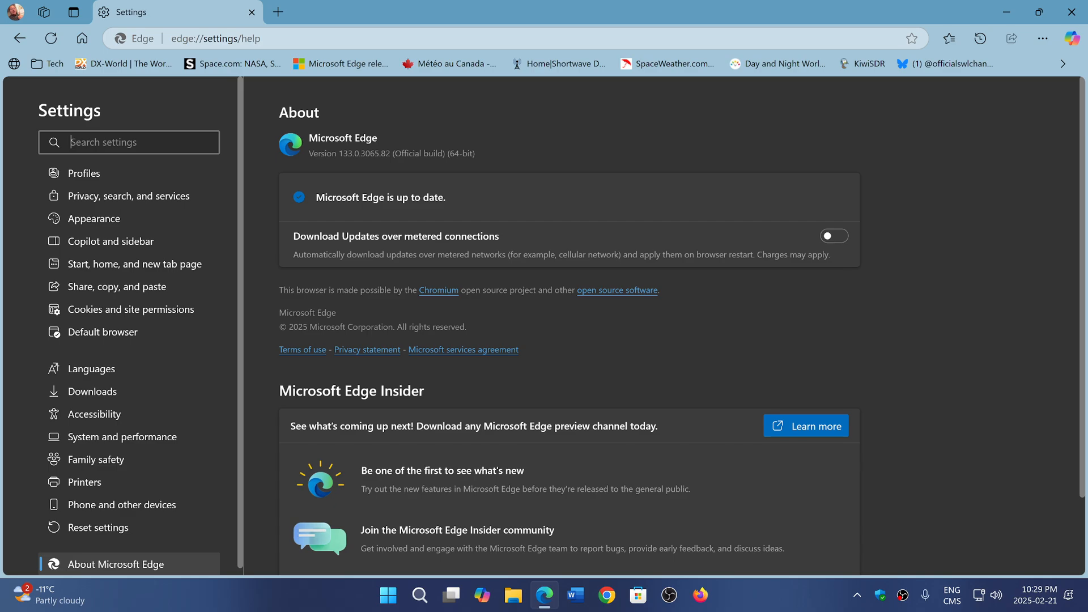
{"action": "mouse_move", "coordinate": [378, 168]}
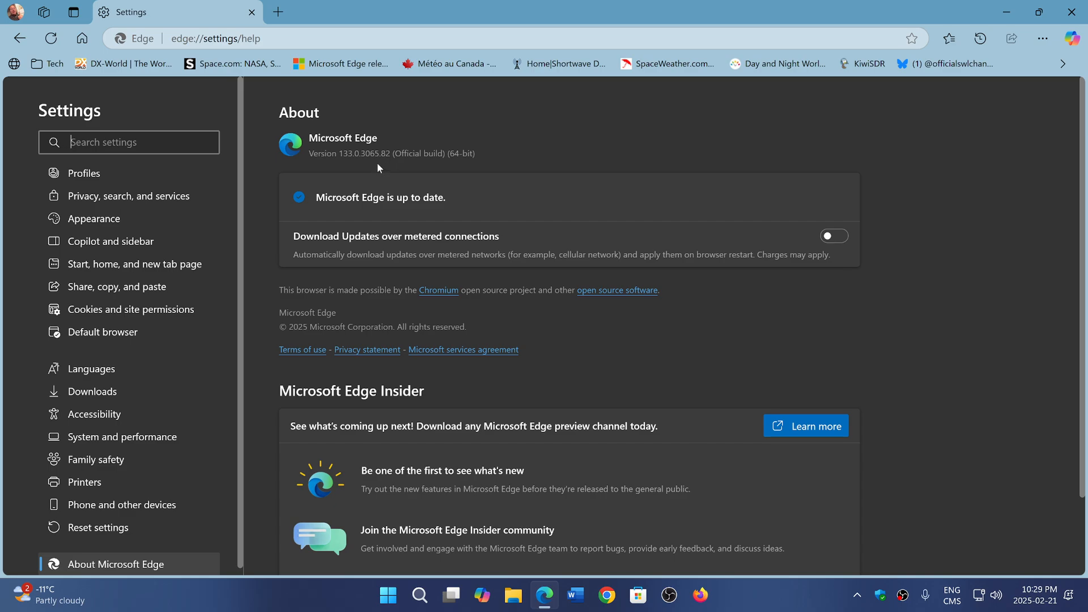
{"action": "mouse_move", "coordinate": [955, 88]}
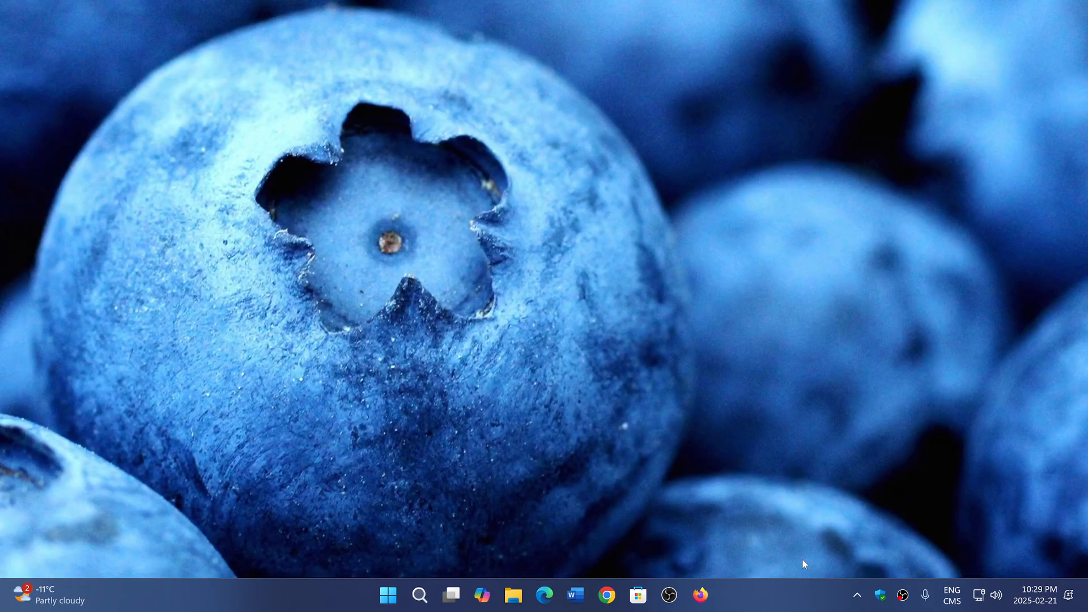
{"action": "mouse_move", "coordinate": [750, 600]}
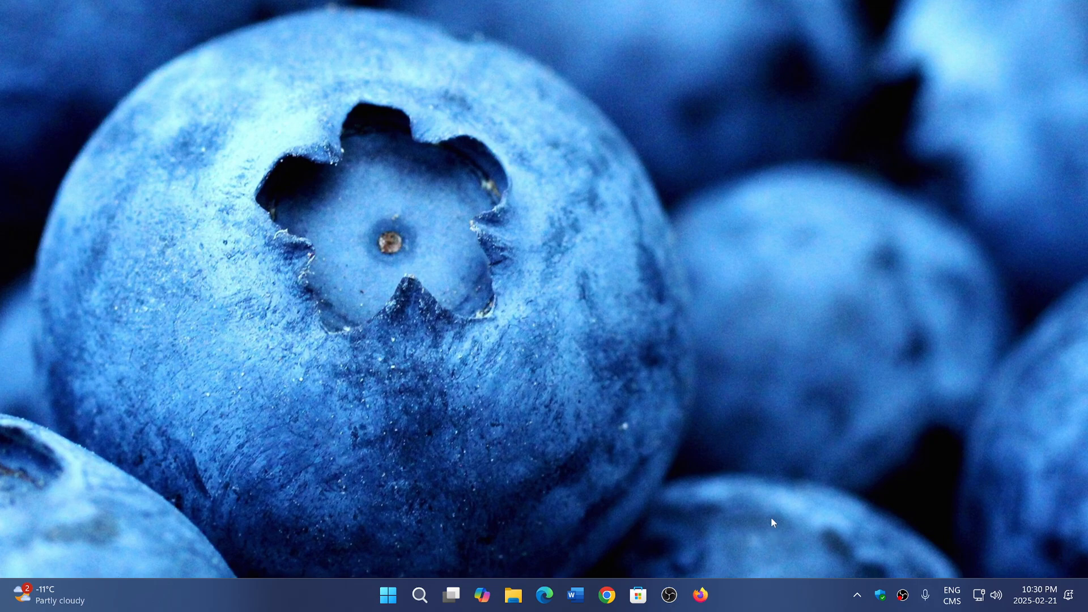
{"action": "mouse_move", "coordinate": [751, 600]}
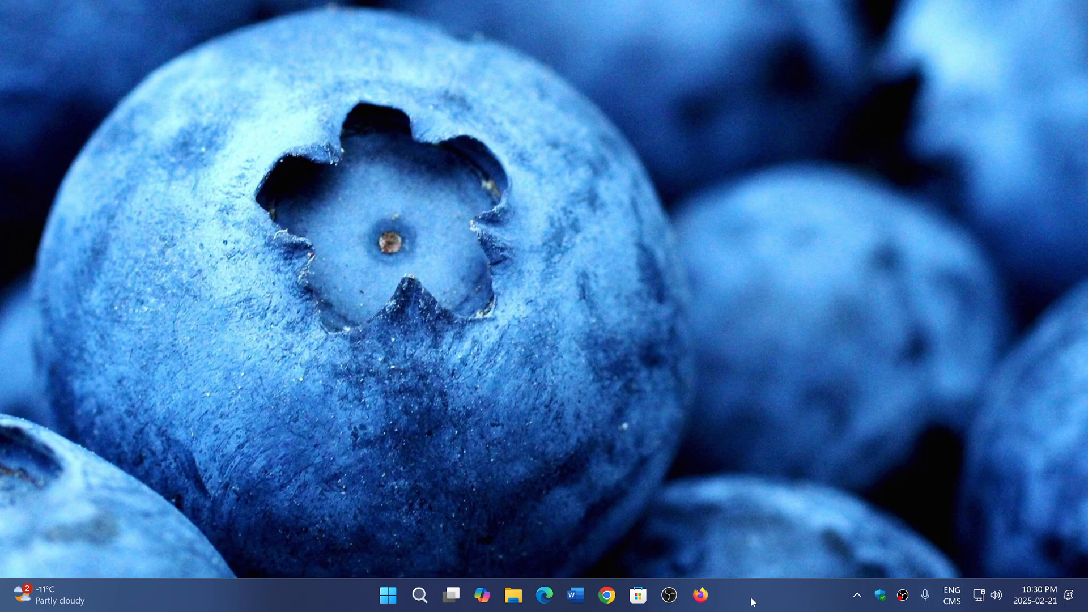